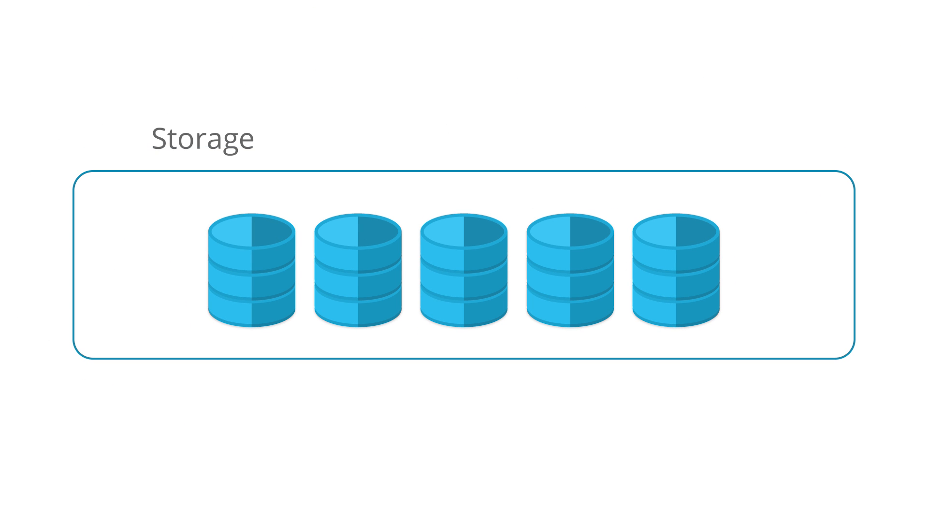
scroll("down", 3)
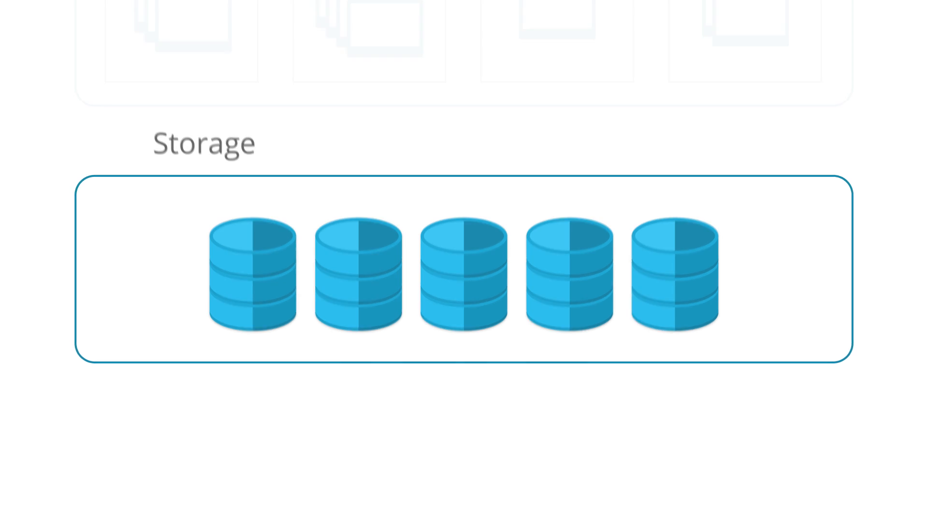